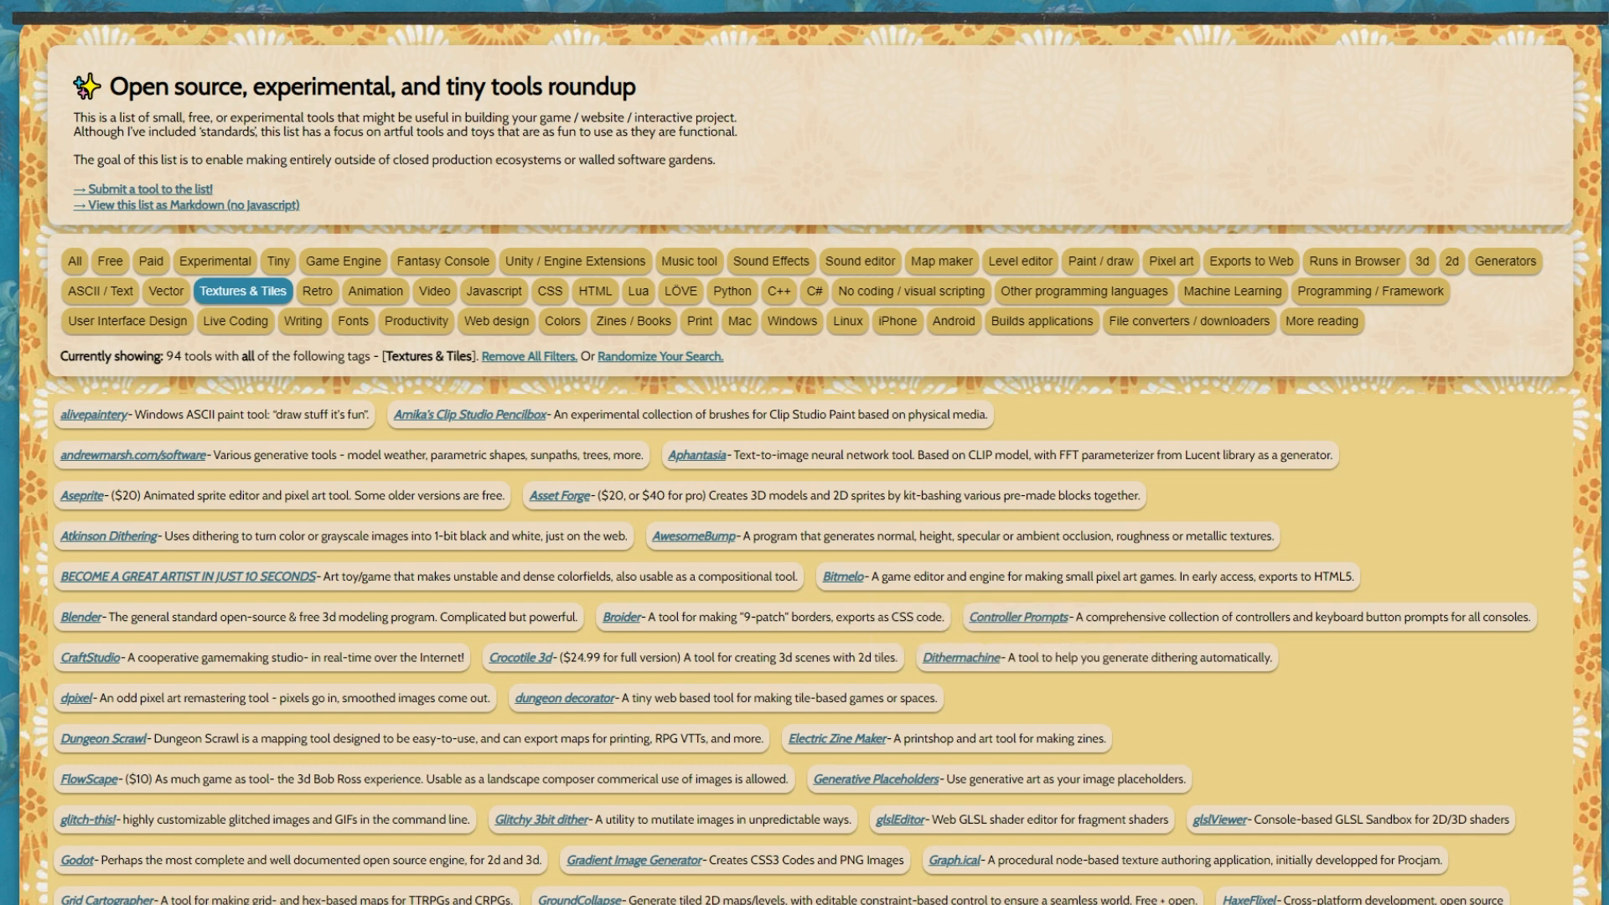
# - Show Fritzing's breadboard view of the BME280 wired to the Pico, noted I2C Address 0x77
pyautogui.click(731, 291)
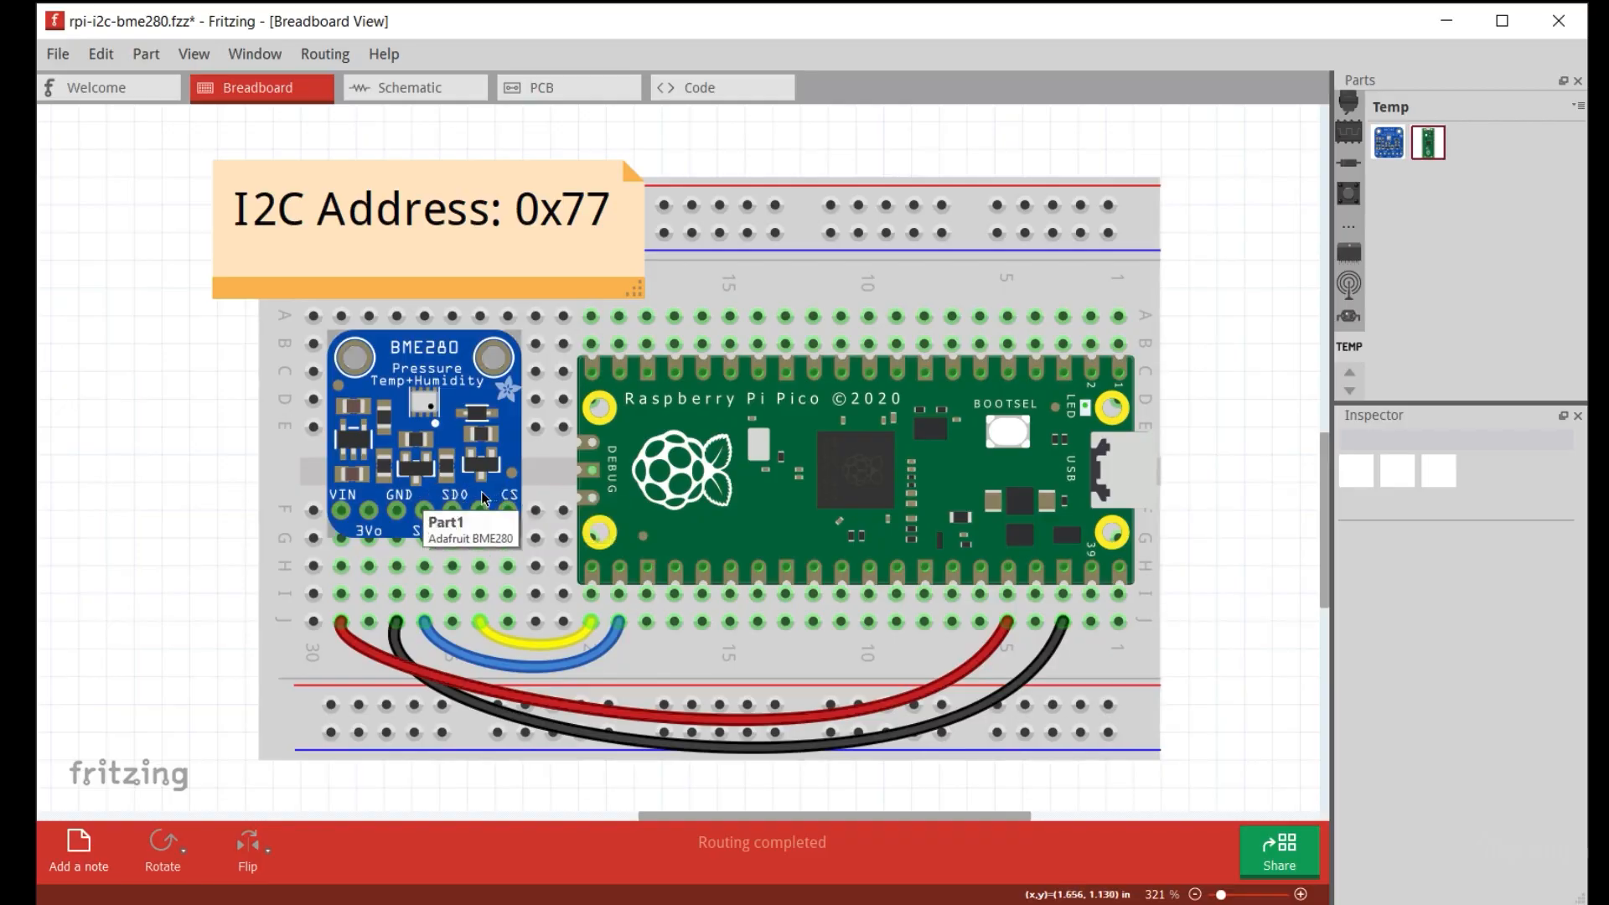
pyautogui.moveTo(293, 588)
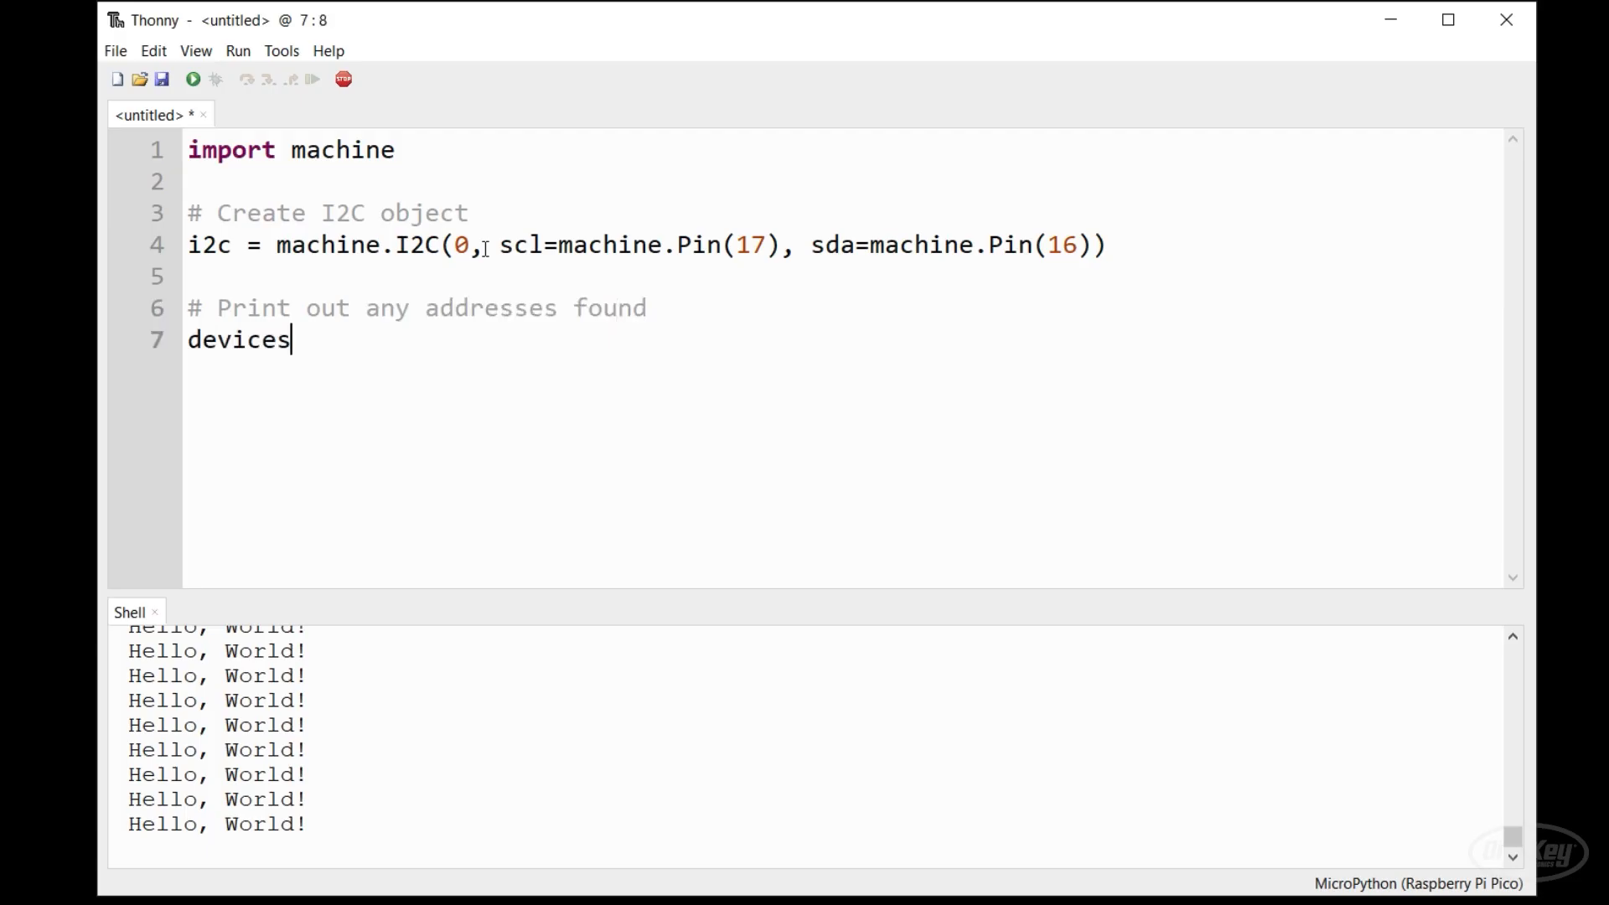
# - Complete line 7 of the Thonny script as devices = i2c.scan()
pyautogui.write('= i2c.')
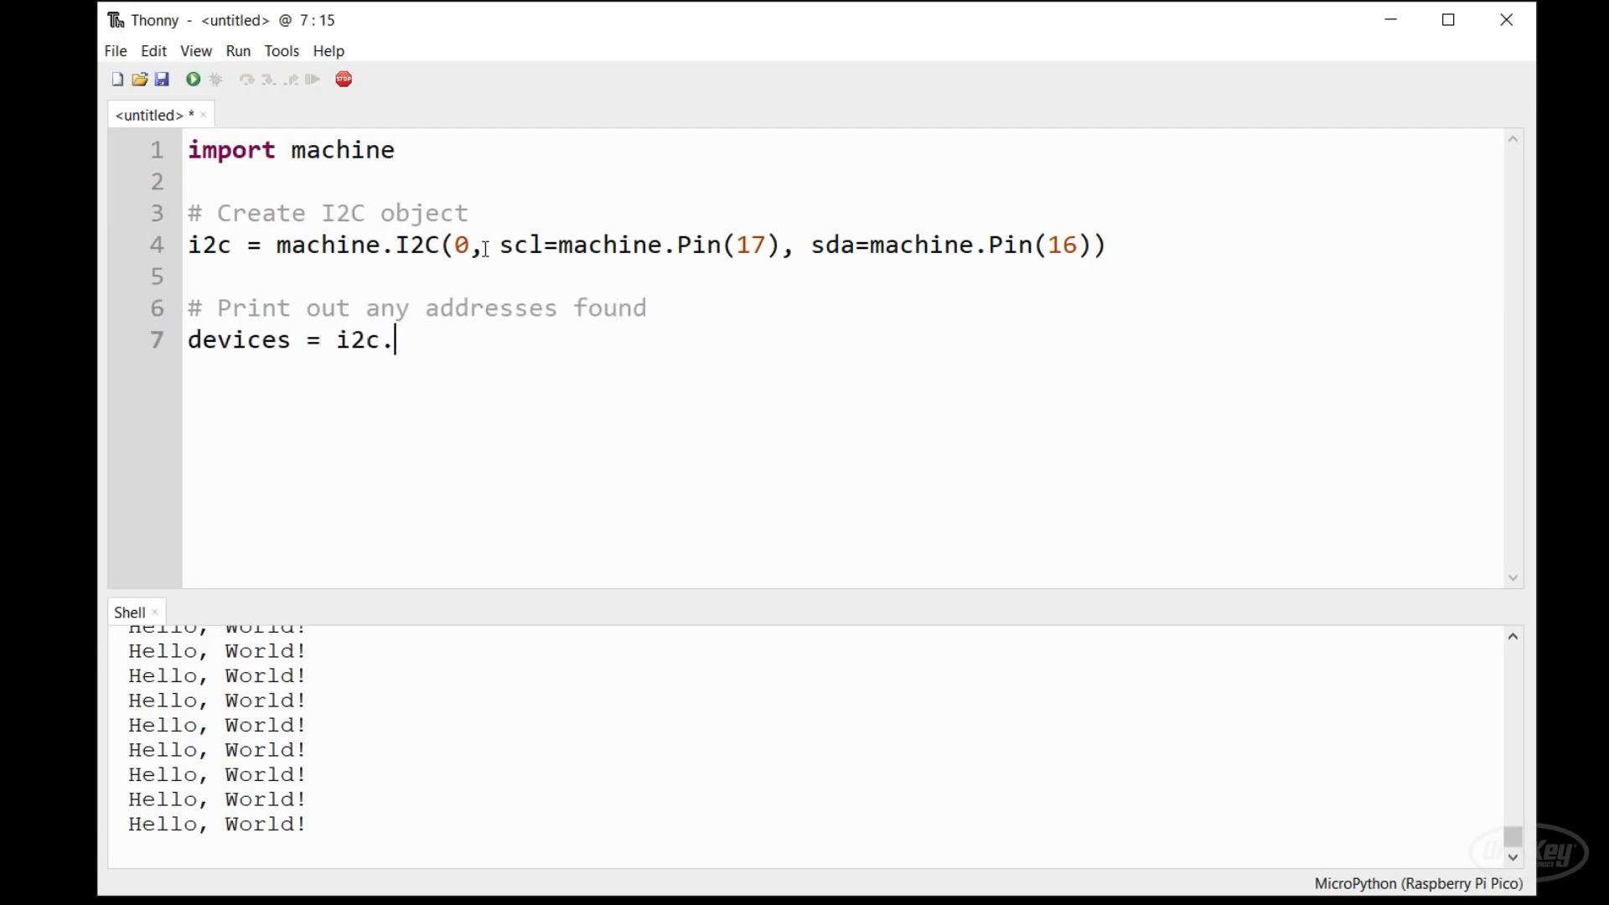
pyautogui.write('scan()')
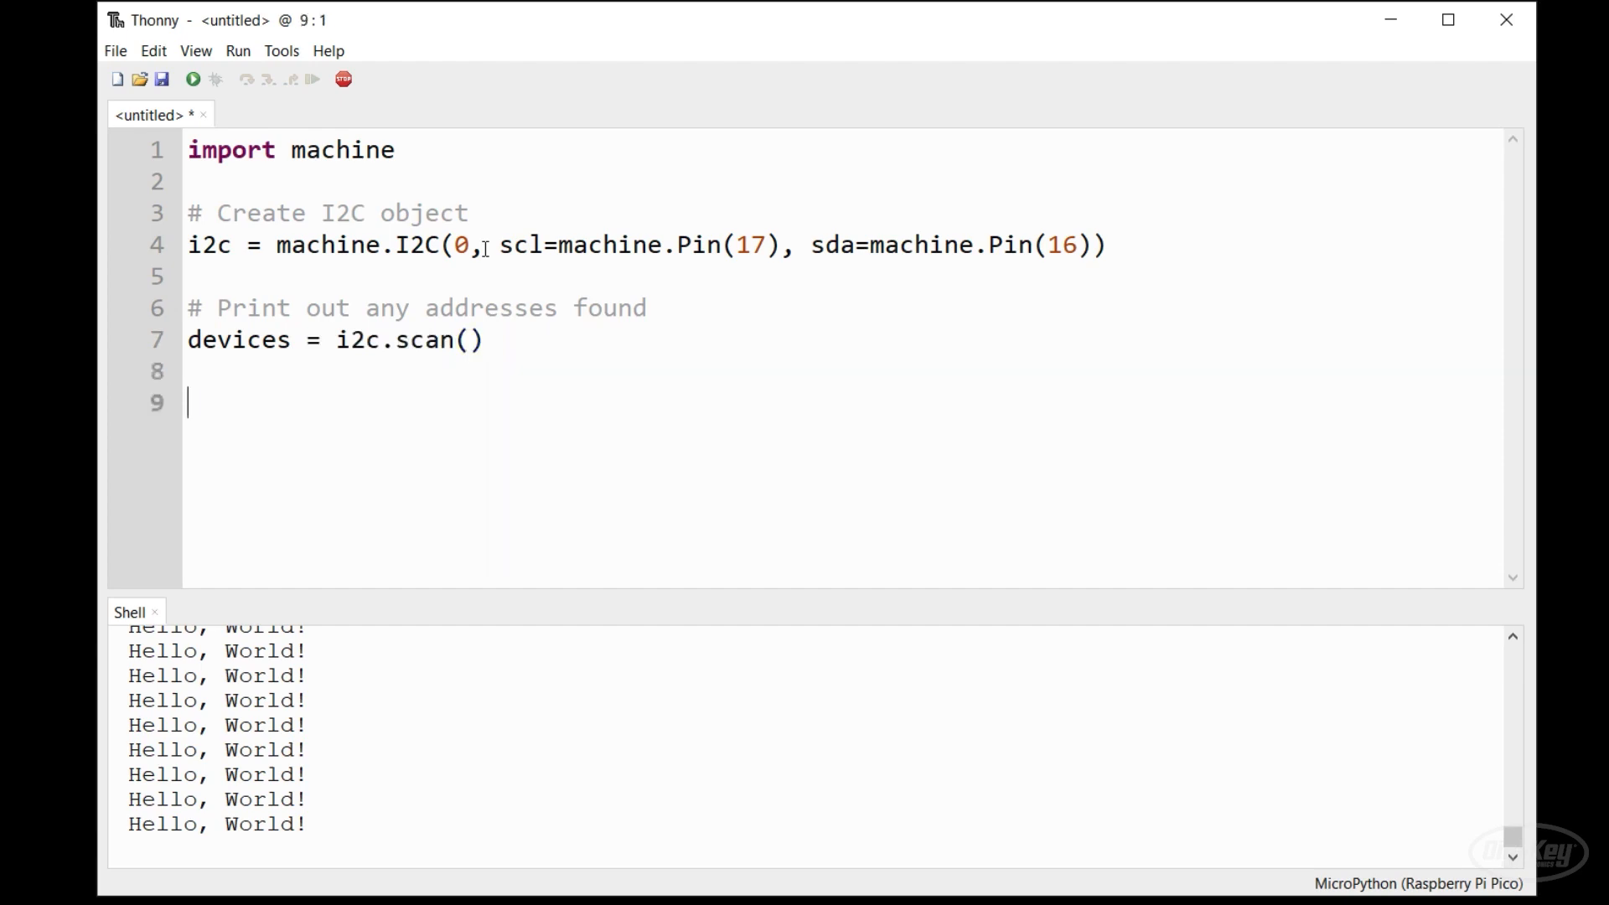